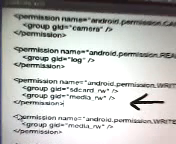
scroll("down", 3)
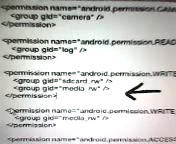